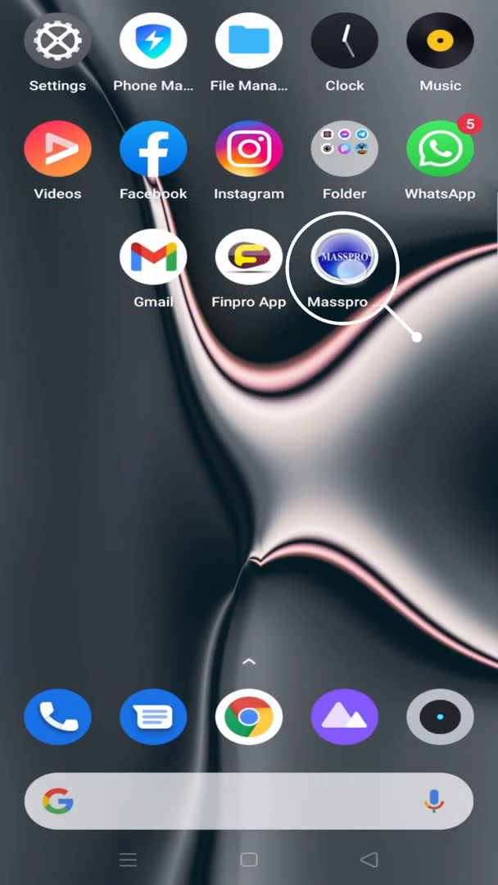
Step: Launch Masspro App and sign in with the saved account to reach the dashboard
{"action": "left_click", "coordinate": [344, 266]}
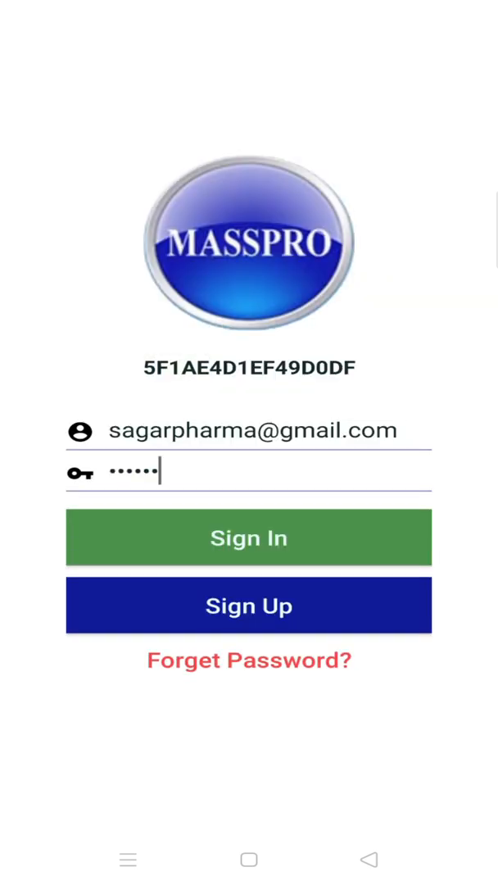
{"action": "left_click", "coordinate": [249, 538]}
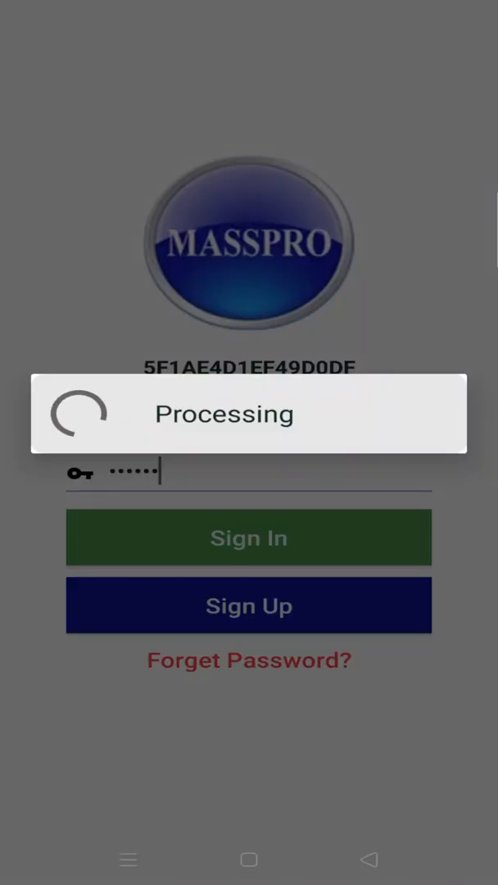
{"action": "left_click", "coordinate": [249, 537]}
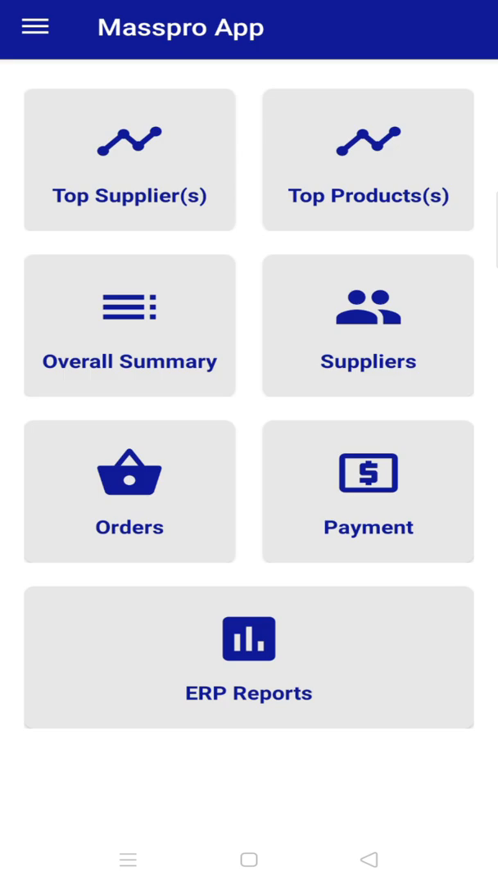
Step: Dismiss the Payment tour highlight and open supplier Rajesh Medico's details sheet
{"action": "left_click", "coordinate": [129, 491]}
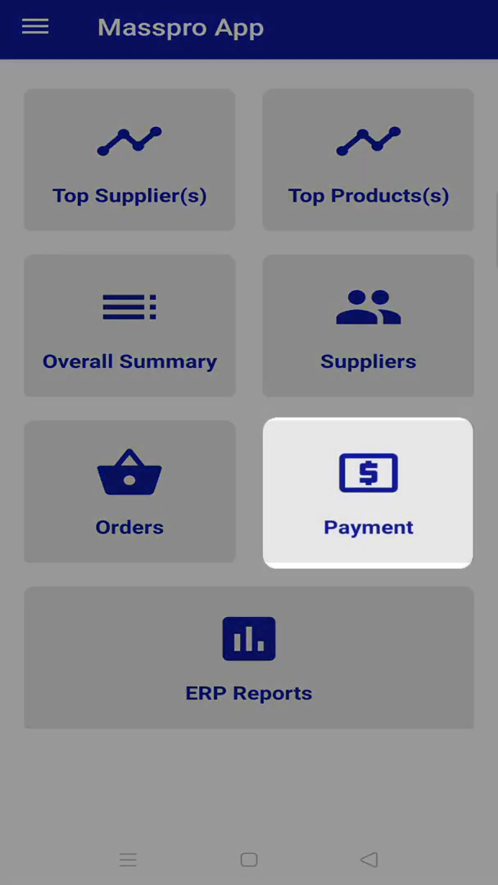
{"action": "left_click", "coordinate": [249, 658]}
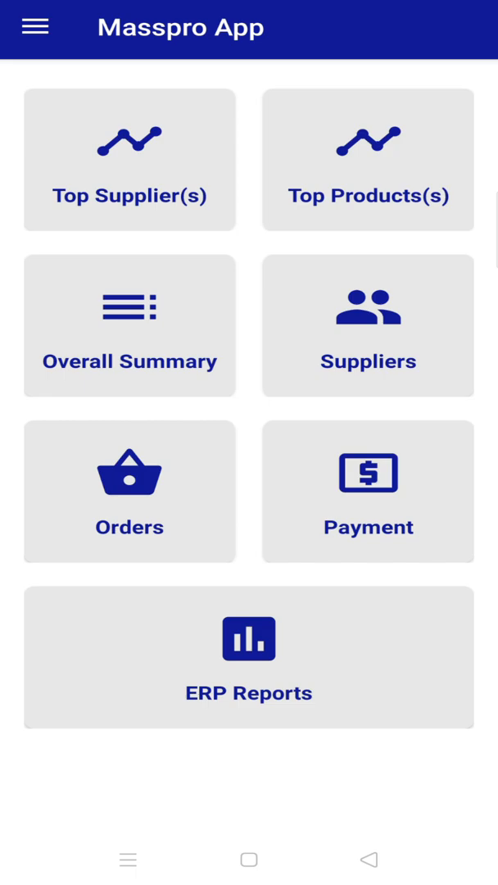
{"action": "left_click", "coordinate": [128, 492]}
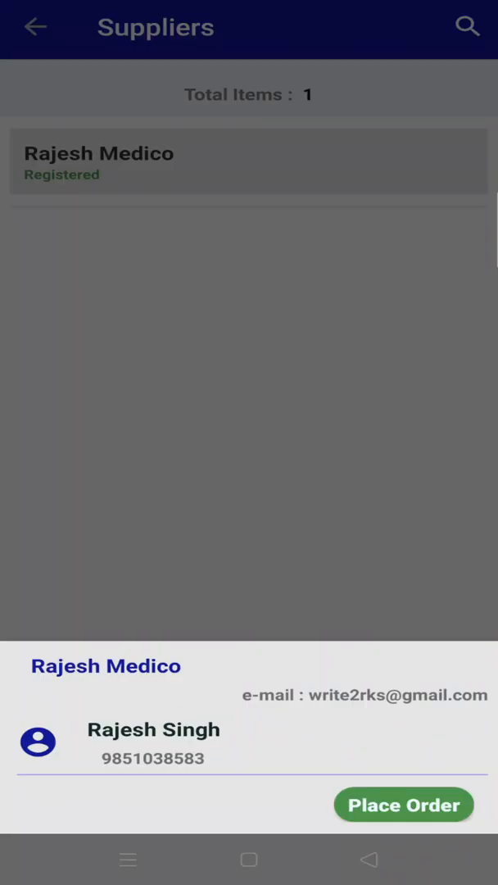
Step: Start a Rajesh Medico order with ASIAN PHARMACEUTICALS as the product company
{"action": "left_click", "coordinate": [404, 804]}
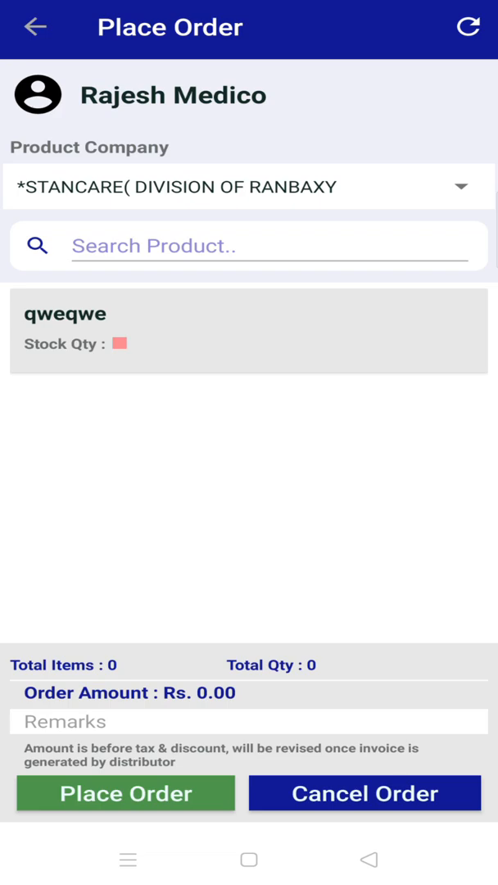
{"action": "left_click", "coordinate": [248, 186]}
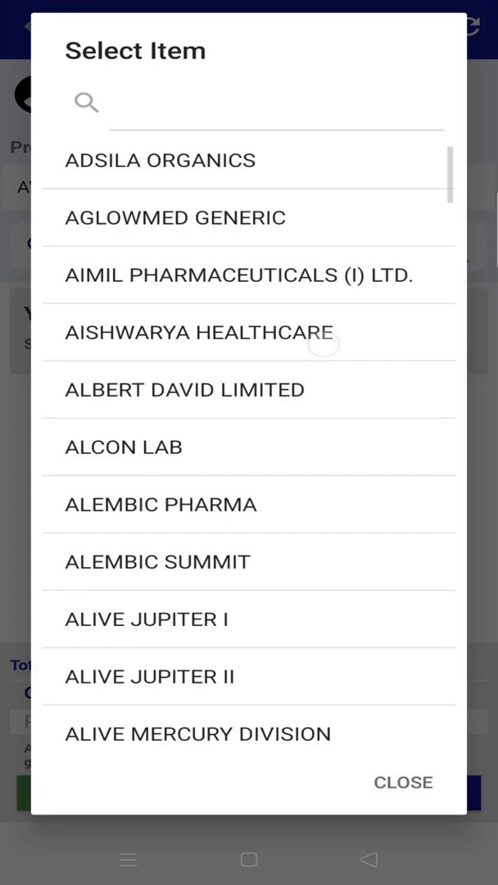
{"action": "scroll", "scroll_direction": "down", "scroll_amount": 3}
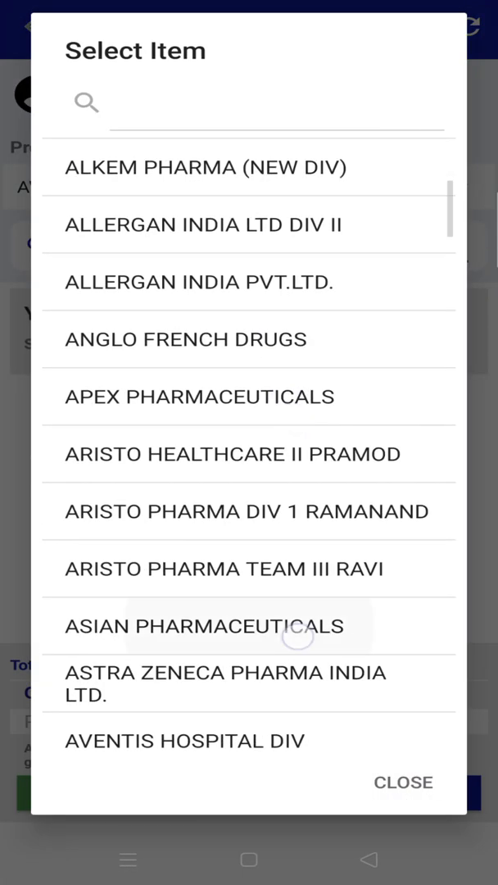
{"action": "left_click", "coordinate": [204, 625]}
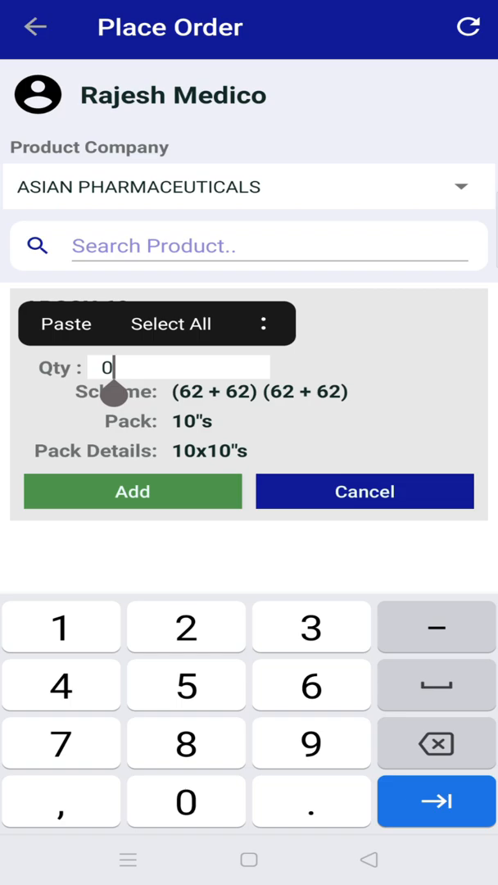
Step: Add 5 of ARCOX 60 and 6 of ARCOX 90 to the order
{"action": "type", "text": "5"}
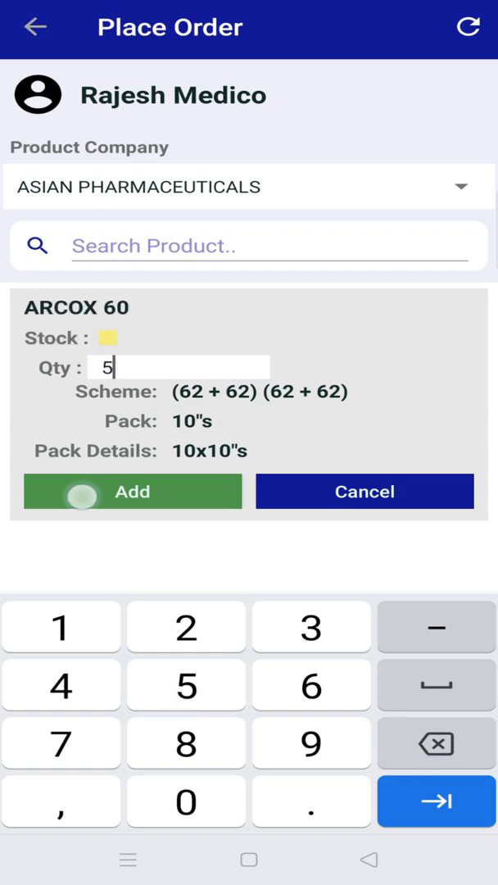
{"action": "left_click", "coordinate": [131, 492]}
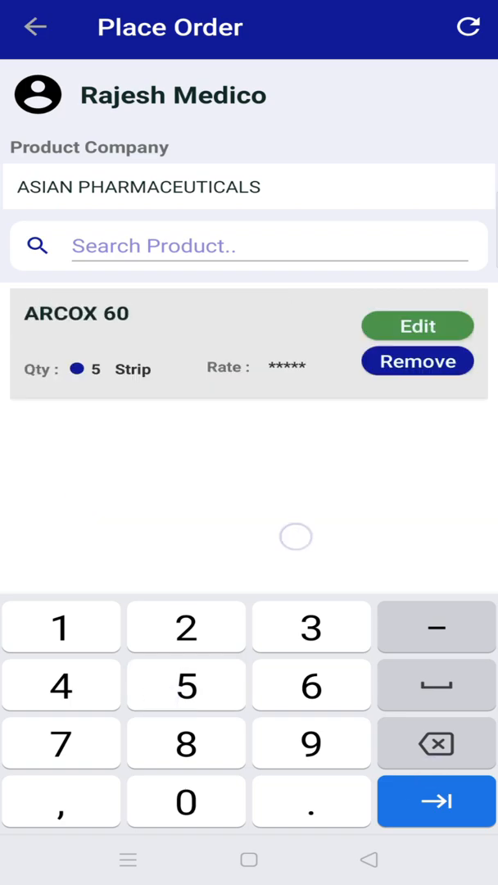
{"action": "type", "text": "a"}
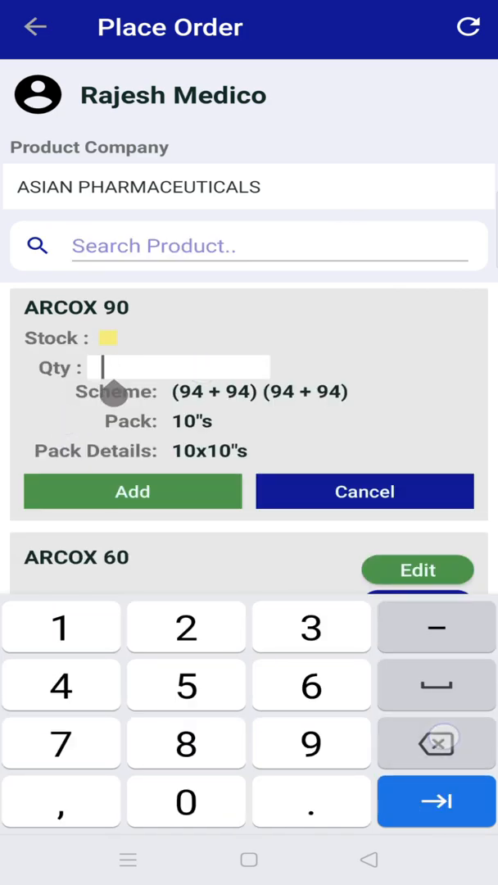
{"action": "left_click", "coordinate": [133, 491]}
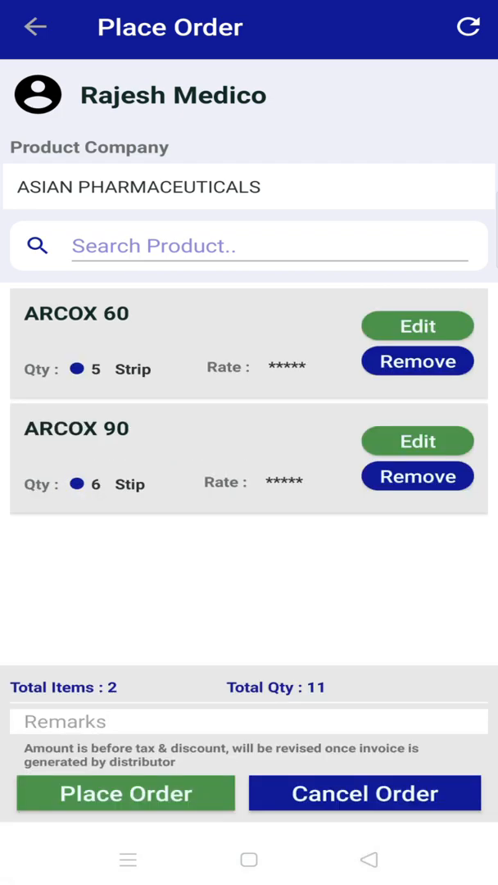
Step: Add the remark 'Send on urgent basis.' and place the two-item ARCOX order
{"action": "left_click", "coordinate": [248, 721]}
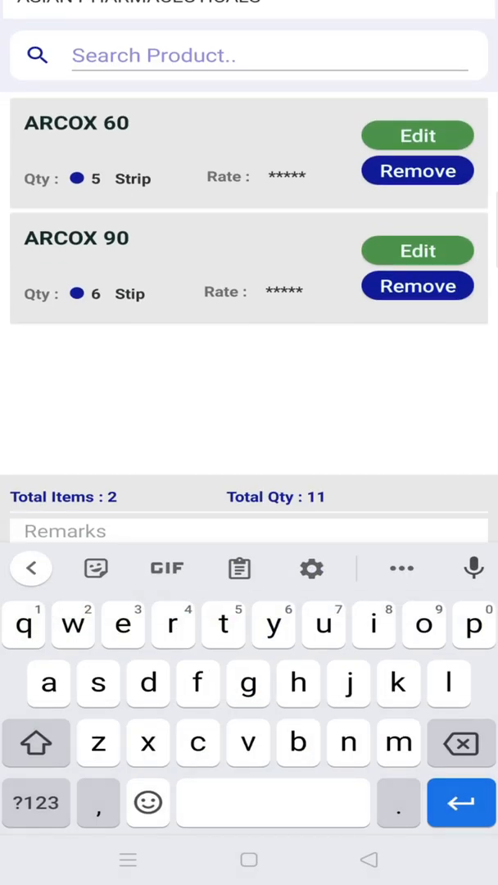
{"action": "type", "text": "Send on urgent basis."}
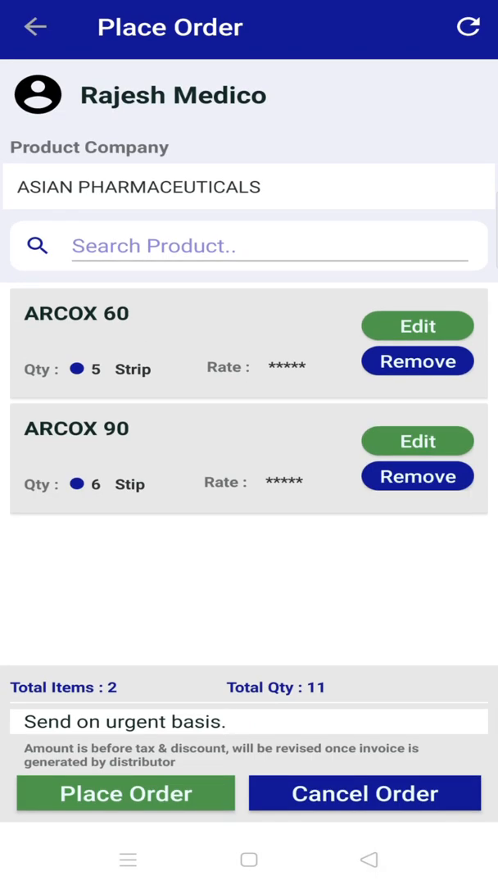
{"action": "left_click", "coordinate": [125, 793]}
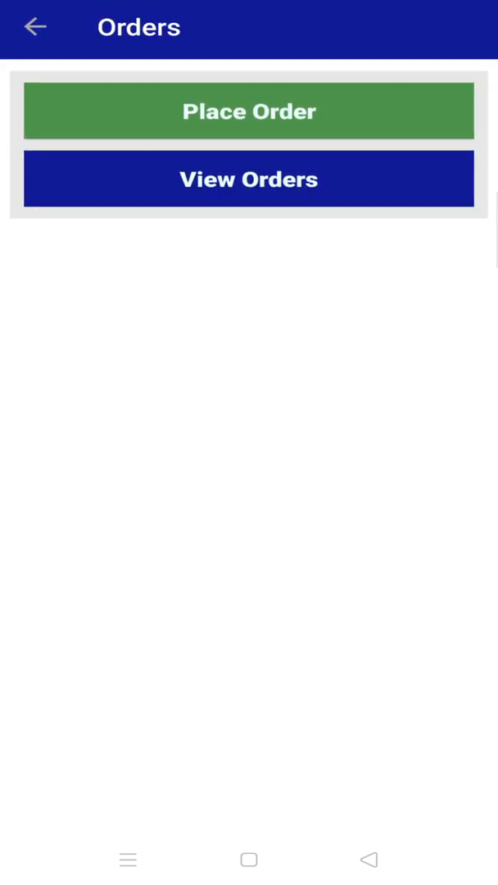
Step: Open View Orders for Rajesh Medico, 16/07/2020–15/07/2021, leaving Status as All
{"action": "left_click", "coordinate": [399, 183]}
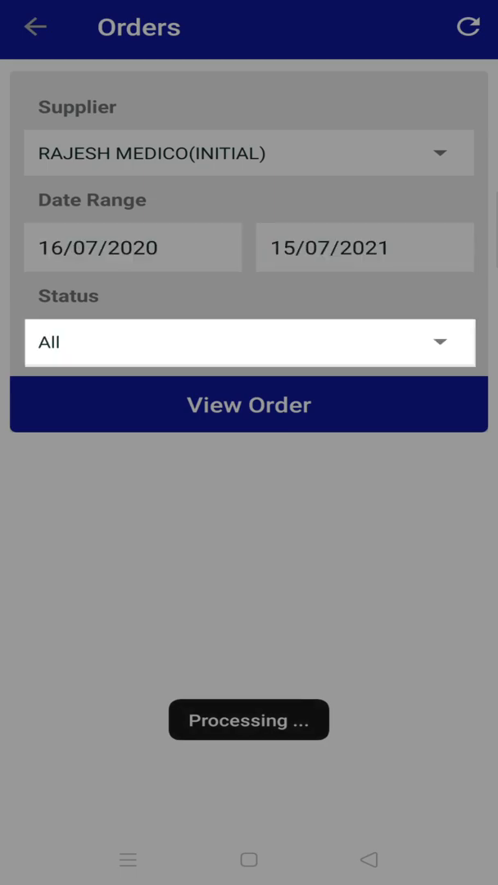
{"action": "left_click", "coordinate": [250, 342]}
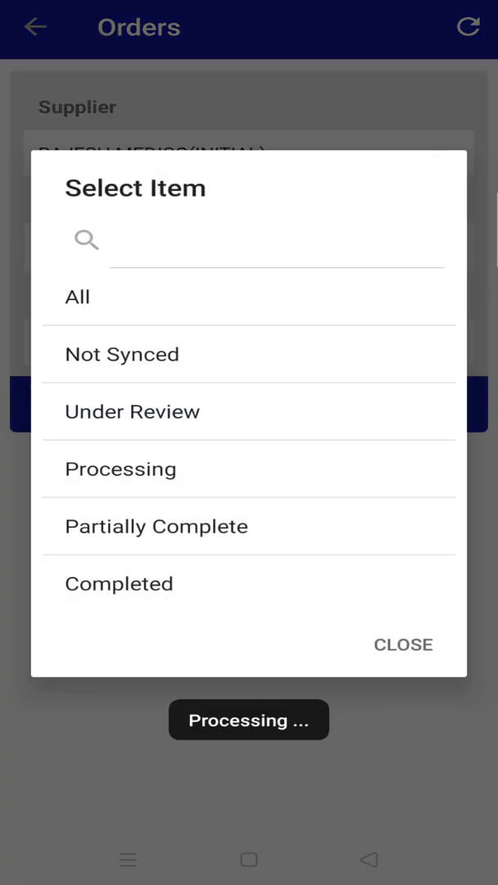
{"action": "left_click", "coordinate": [123, 353]}
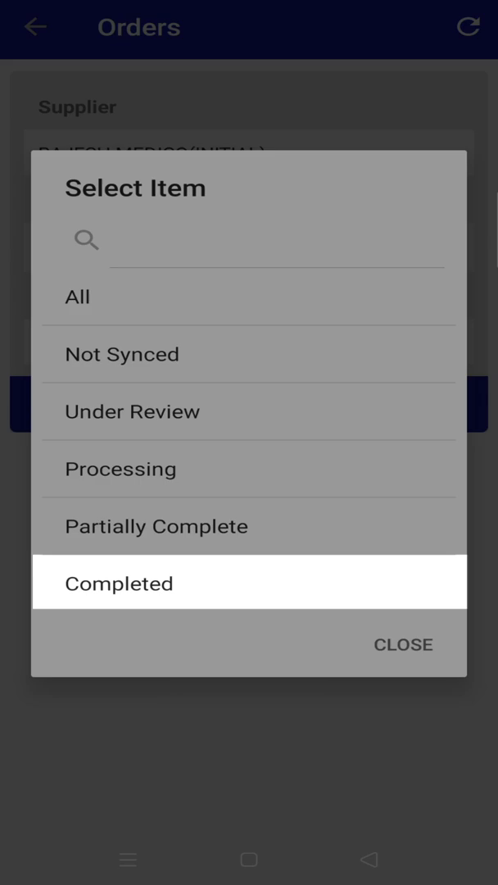
{"action": "left_click", "coordinate": [403, 644]}
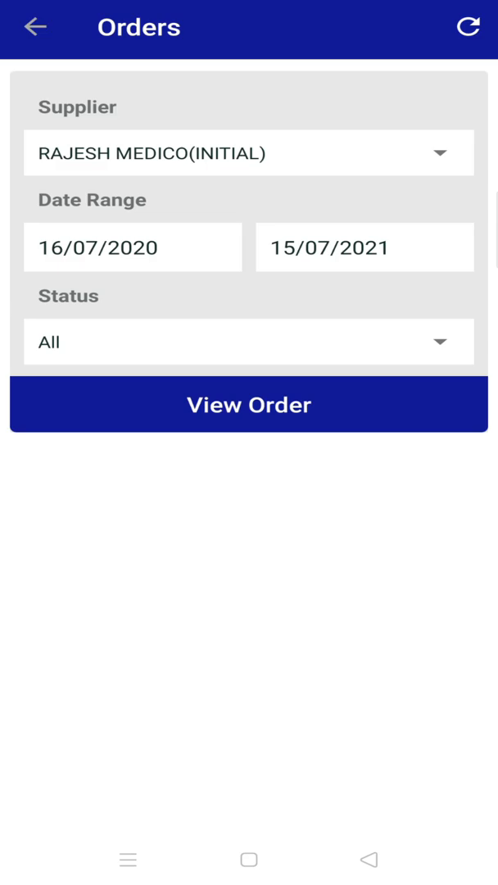
{"action": "left_click", "coordinate": [248, 405]}
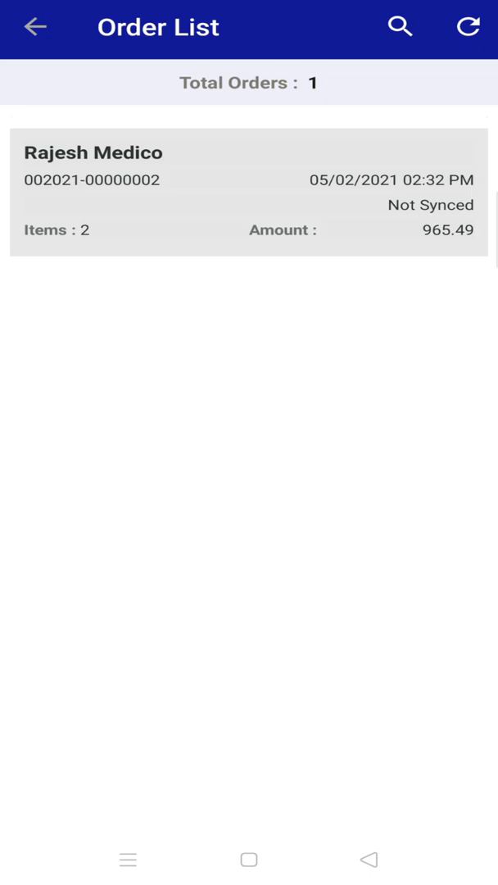
{"action": "left_click", "coordinate": [248, 191]}
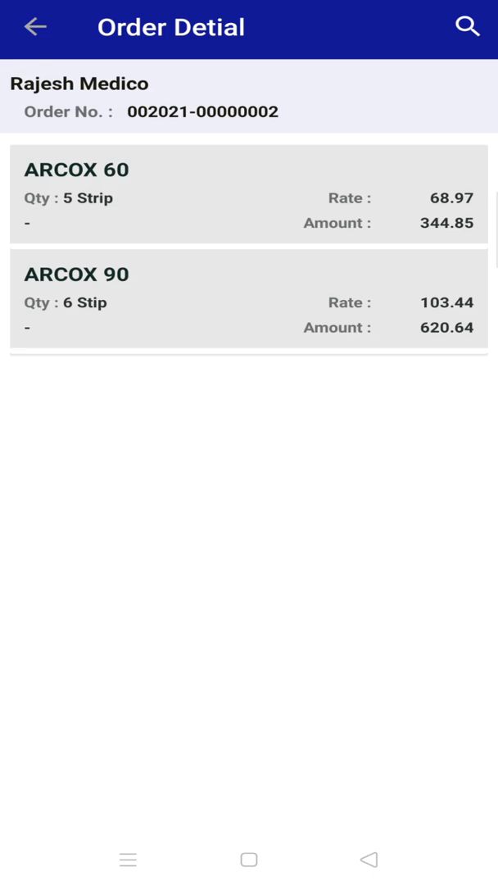
{"action": "left_click", "coordinate": [36, 27]}
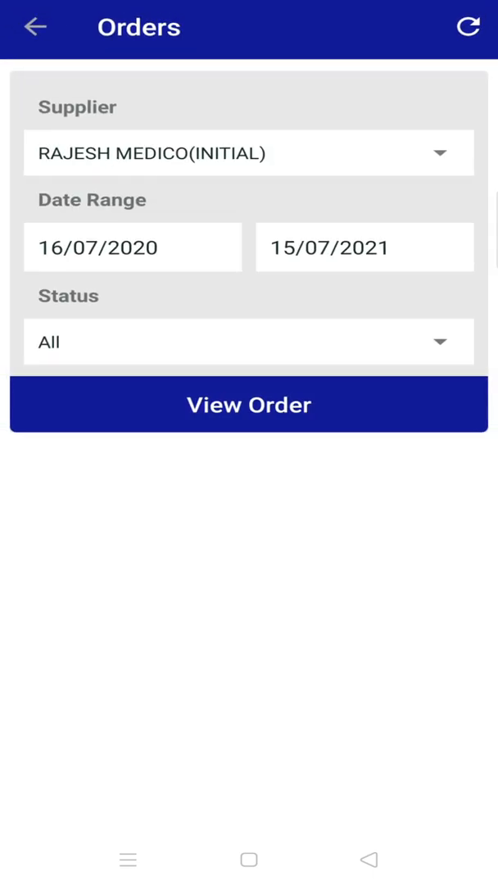
{"action": "left_click", "coordinate": [38, 27]}
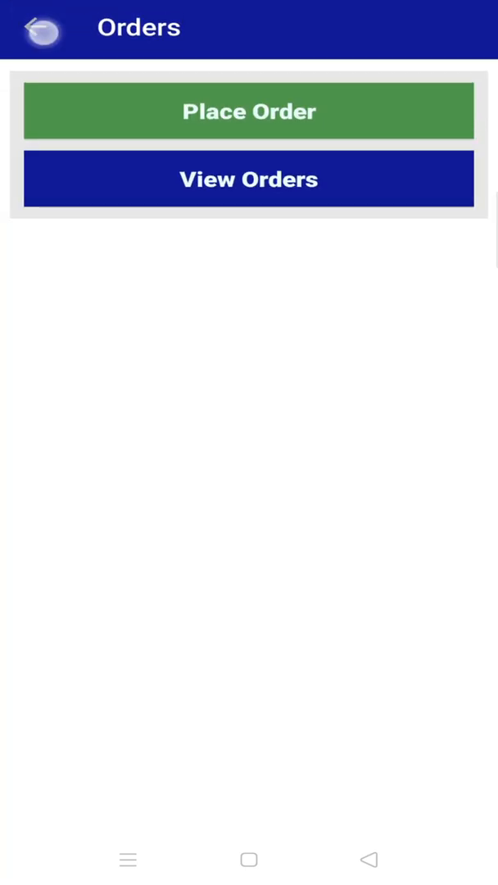
{"action": "left_click", "coordinate": [41, 30]}
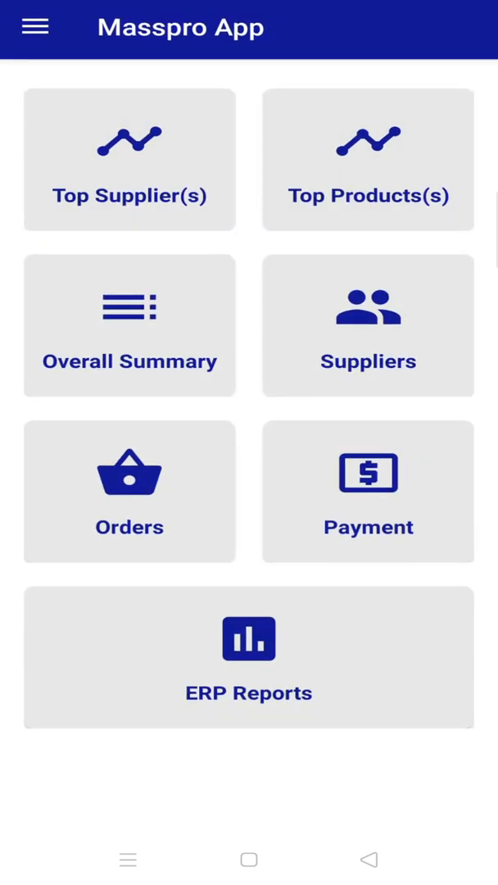
Step: View Supplier Outstanding as on 05/02/2021 (seven documents, 2,16,411.00), then leave the report
{"action": "left_click", "coordinate": [248, 657]}
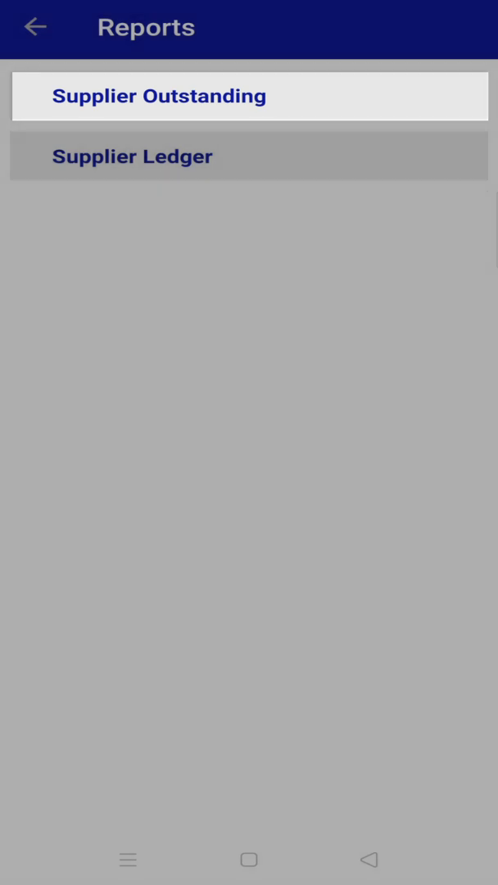
{"action": "left_click", "coordinate": [159, 96]}
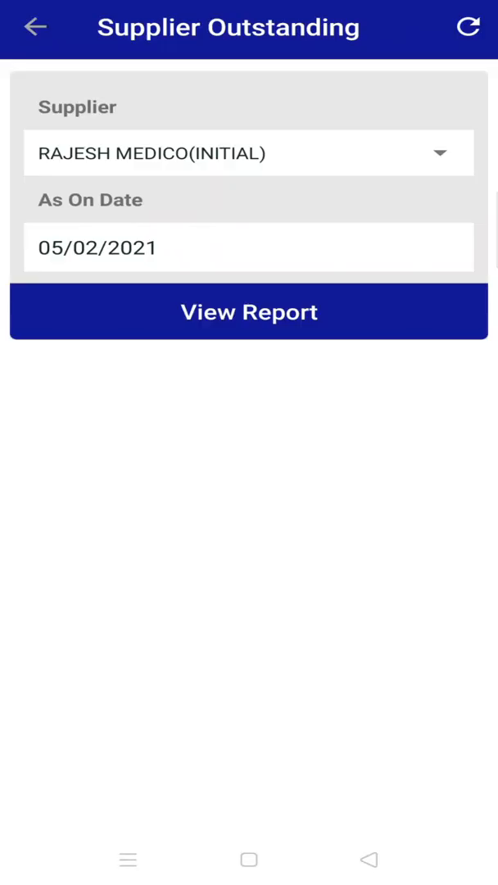
{"action": "left_click", "coordinate": [248, 247]}
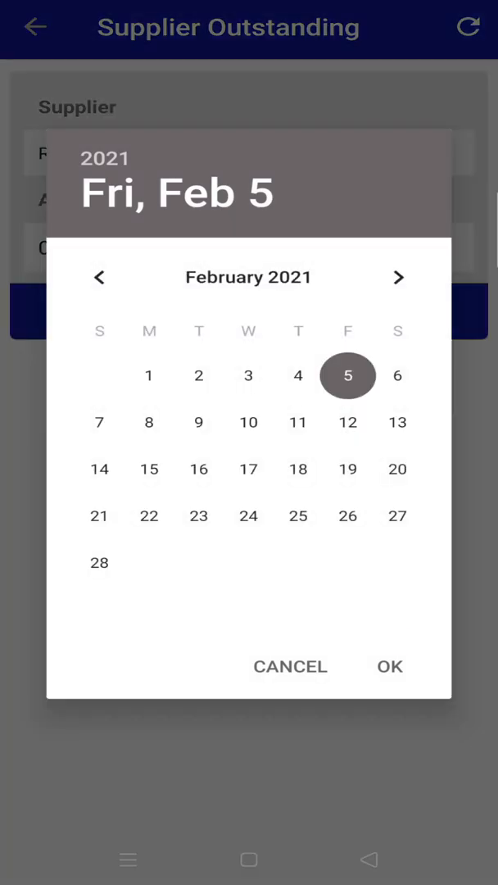
{"action": "left_click", "coordinate": [389, 666]}
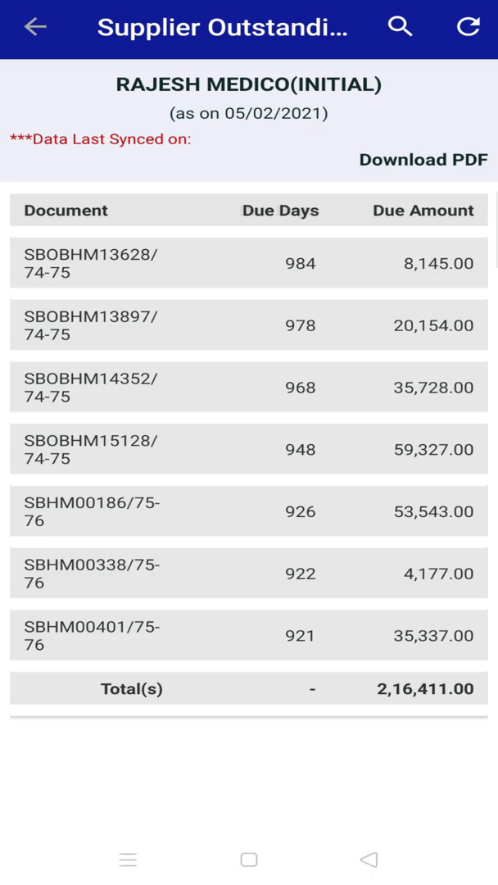
{"action": "left_click", "coordinate": [35, 27]}
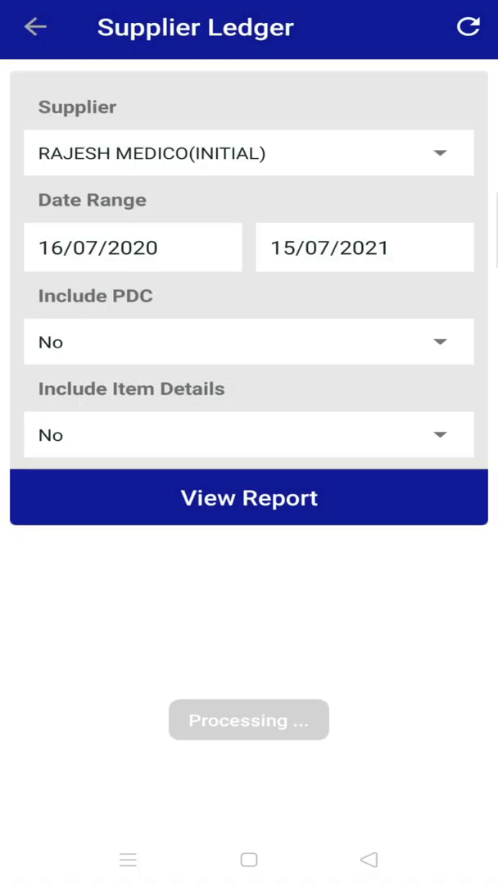
Step: Generate the RAJESH MEDICO ledger with PDCs included (2,06,960.00 Dr. opening) and request its PDF
{"action": "left_click", "coordinate": [249, 497]}
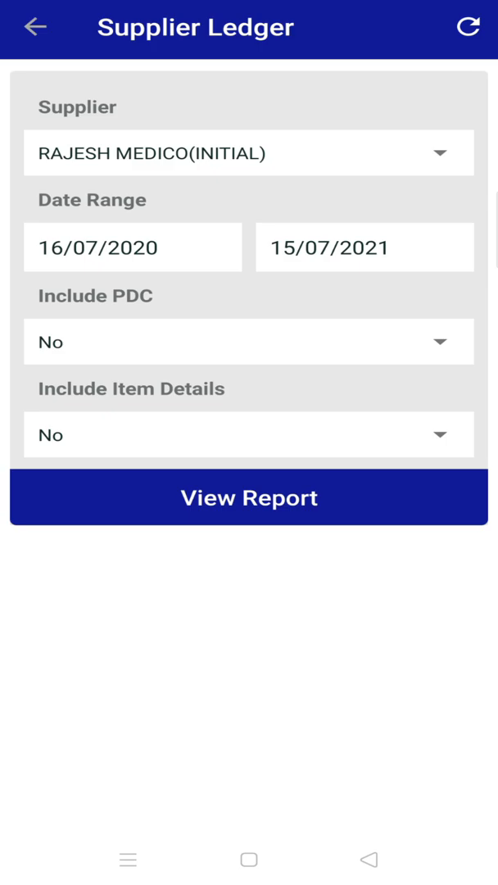
{"action": "left_click", "coordinate": [248, 152]}
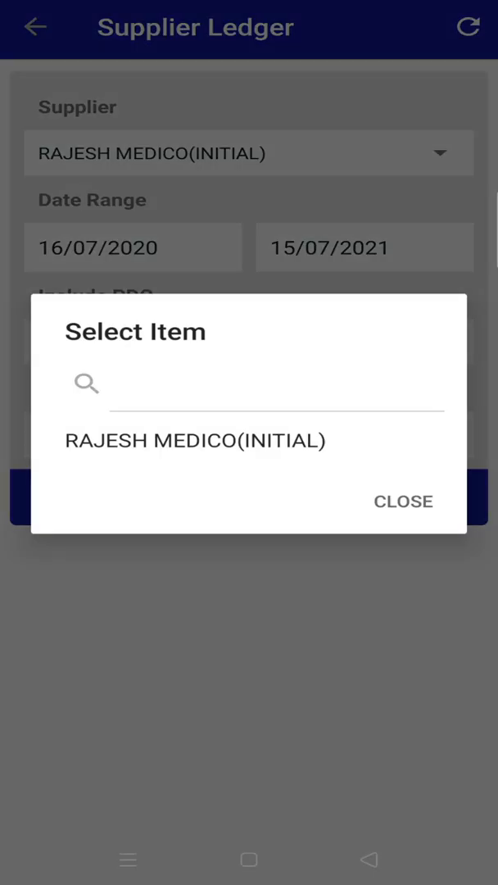
{"action": "left_click", "coordinate": [403, 500]}
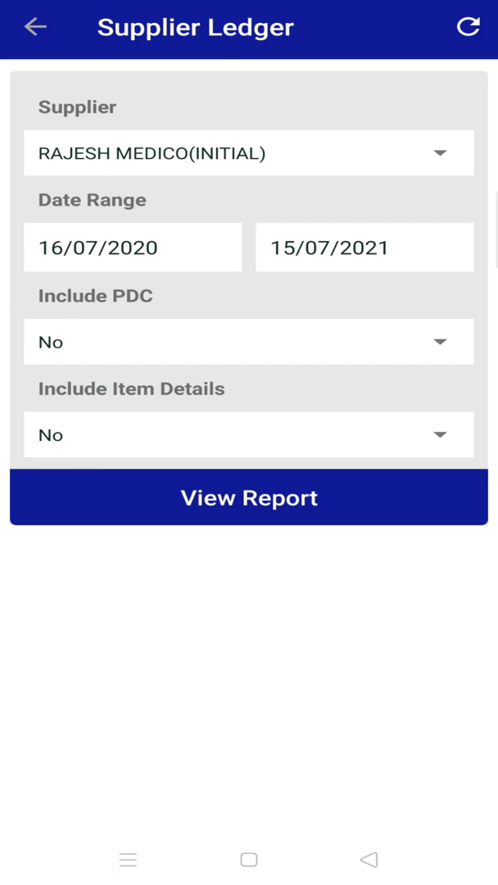
{"action": "left_click", "coordinate": [248, 435]}
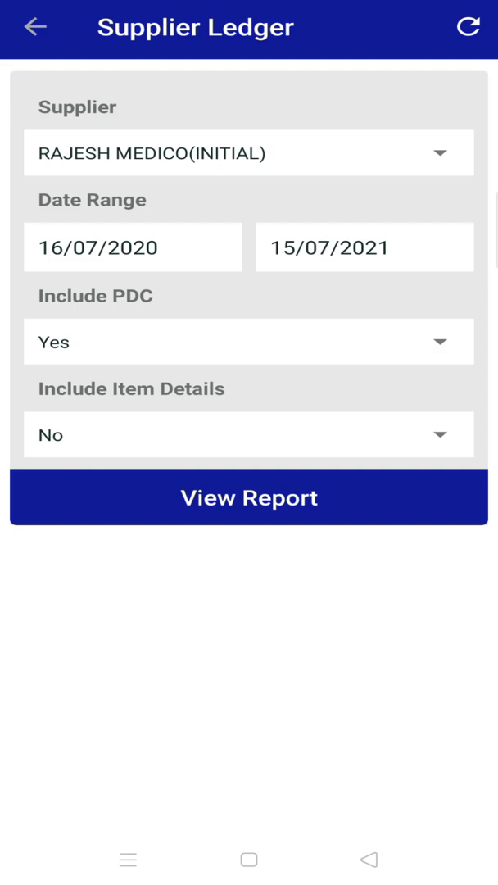
{"action": "left_click", "coordinate": [359, 493]}
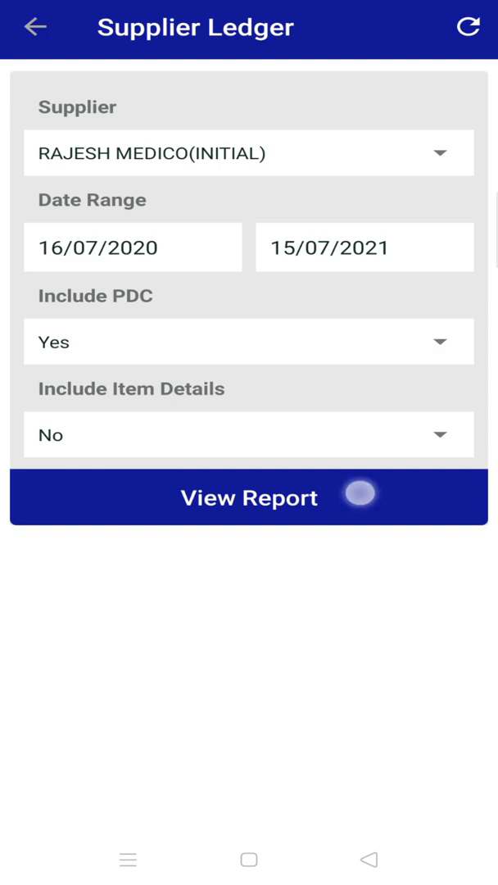
{"action": "left_click", "coordinate": [248, 498]}
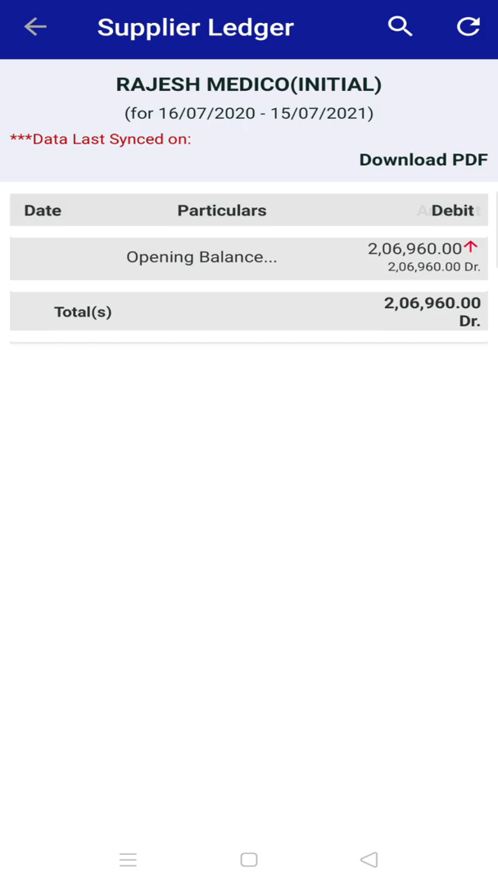
{"action": "left_click", "coordinate": [423, 159]}
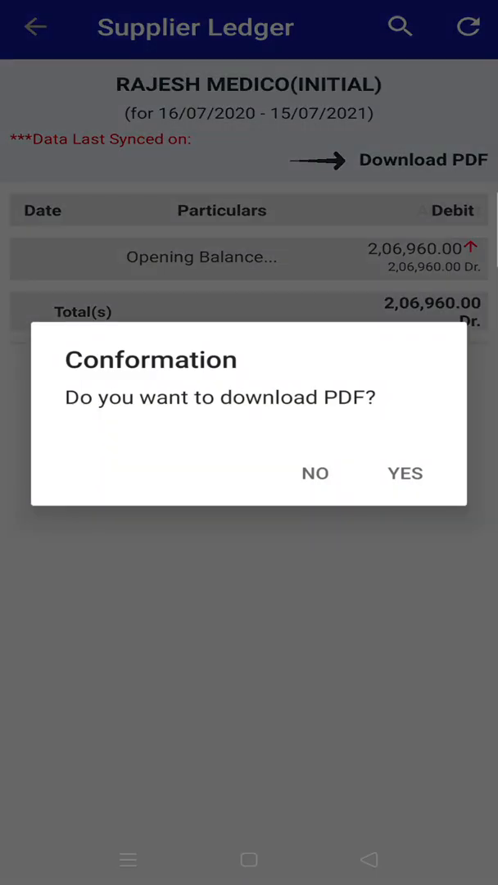
Step: Confirm the download and open Party_Ledger_Report_for_ (2).pdf from Chrome downloads, cancelling the app chooser
{"action": "left_click", "coordinate": [405, 473]}
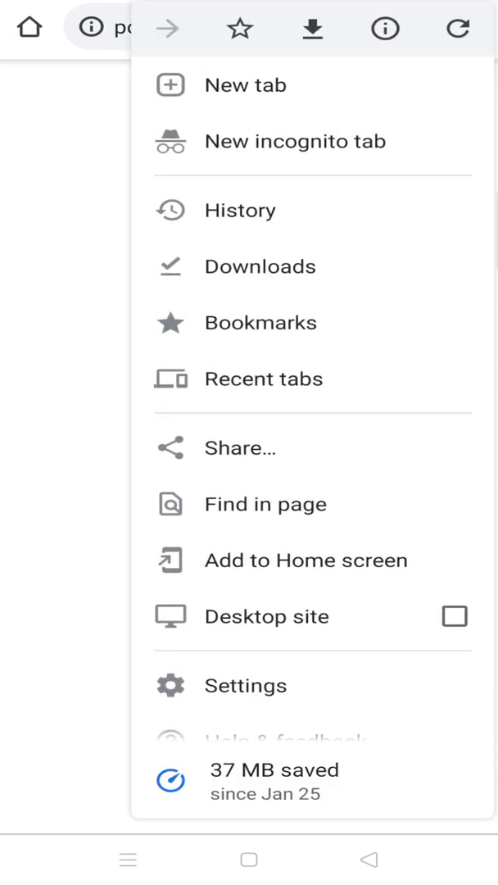
{"action": "left_click", "coordinate": [260, 265]}
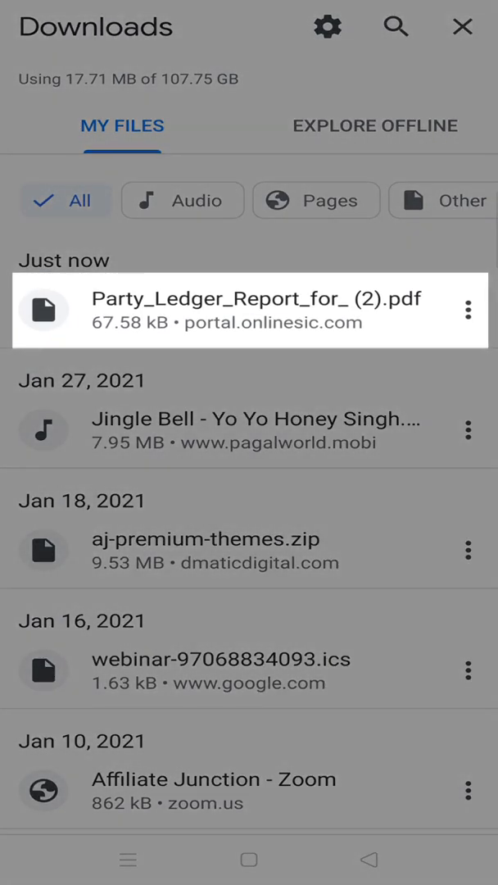
{"action": "left_click", "coordinate": [246, 310]}
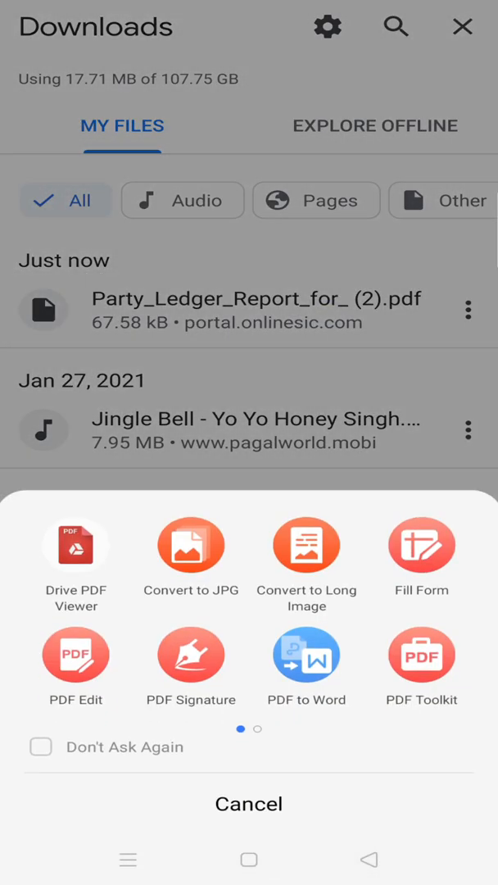
{"action": "left_click", "coordinate": [74, 544]}
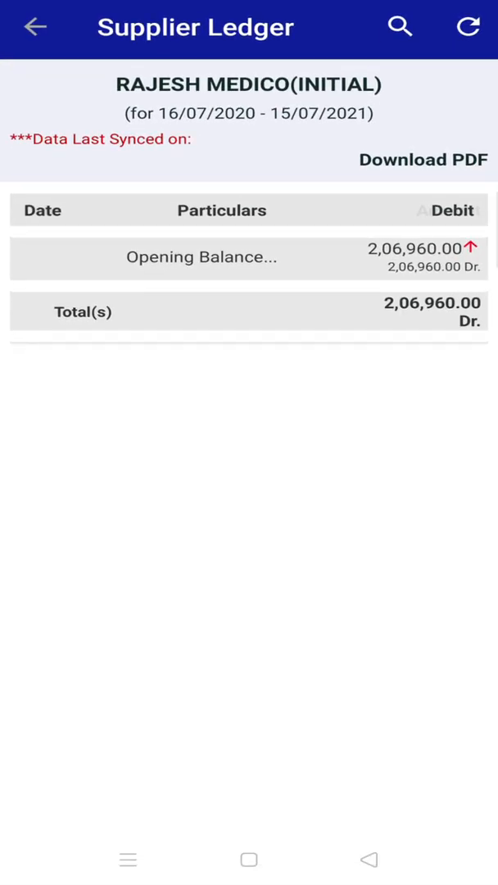
Step: Back out of the ledger and reports list to the home dashboard
{"action": "left_click", "coordinate": [35, 27]}
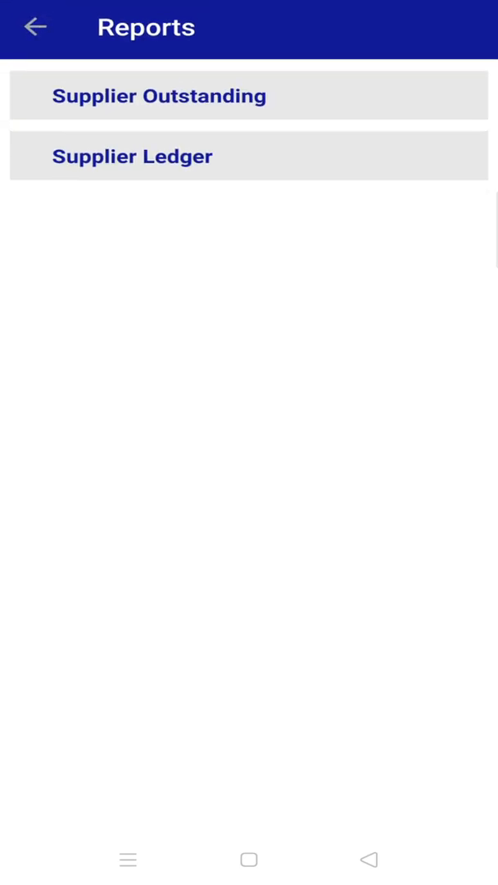
{"action": "left_click", "coordinate": [36, 26]}
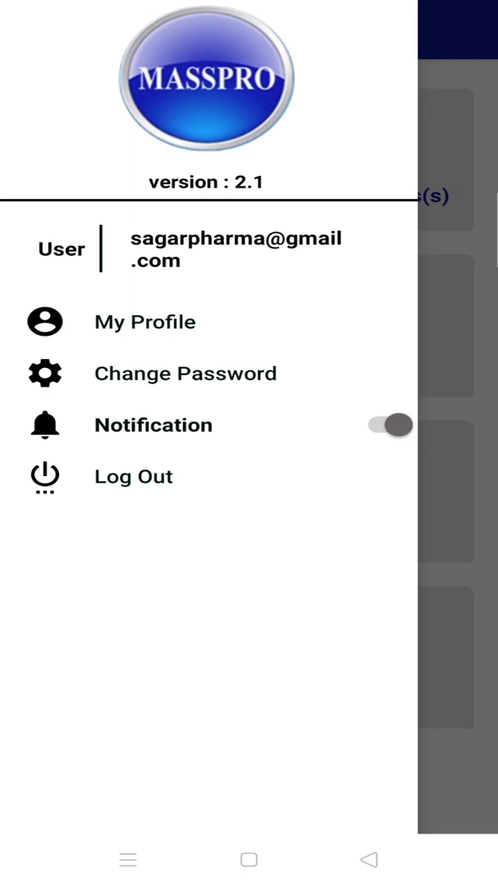
Step: Log out from the side menu and confirm YES to return to the sign-in screen
{"action": "left_click", "coordinate": [134, 476]}
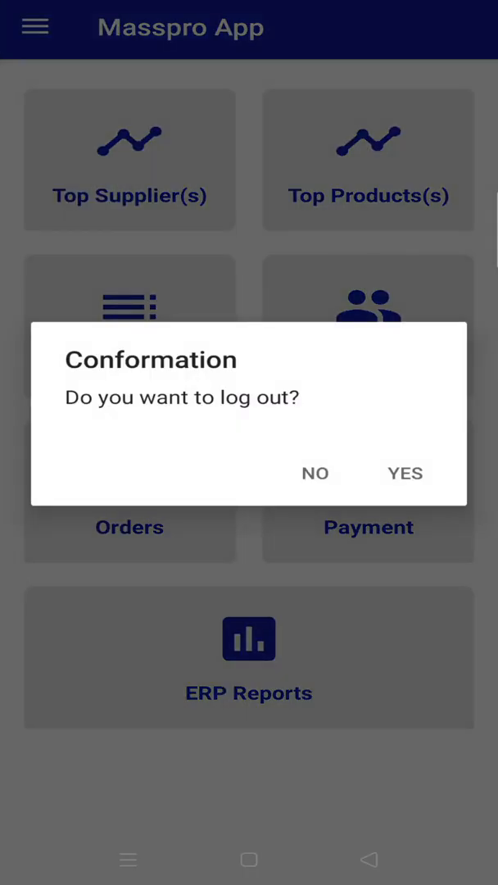
{"action": "left_click", "coordinate": [405, 473]}
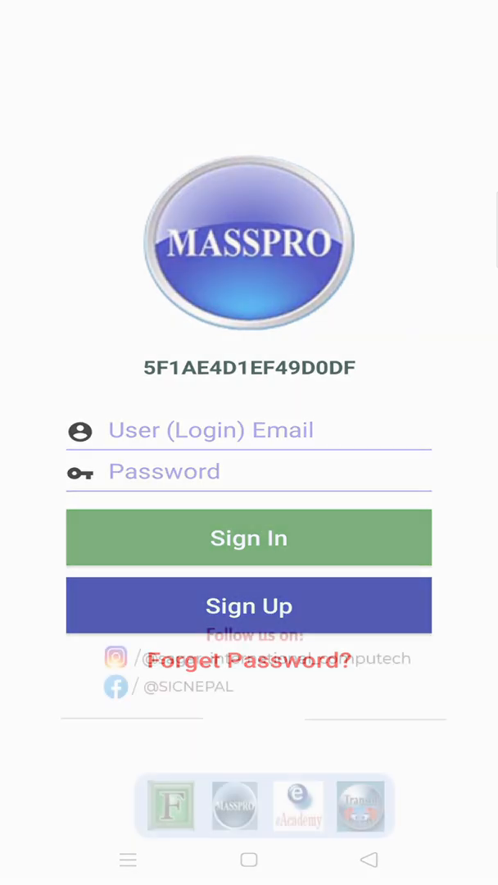